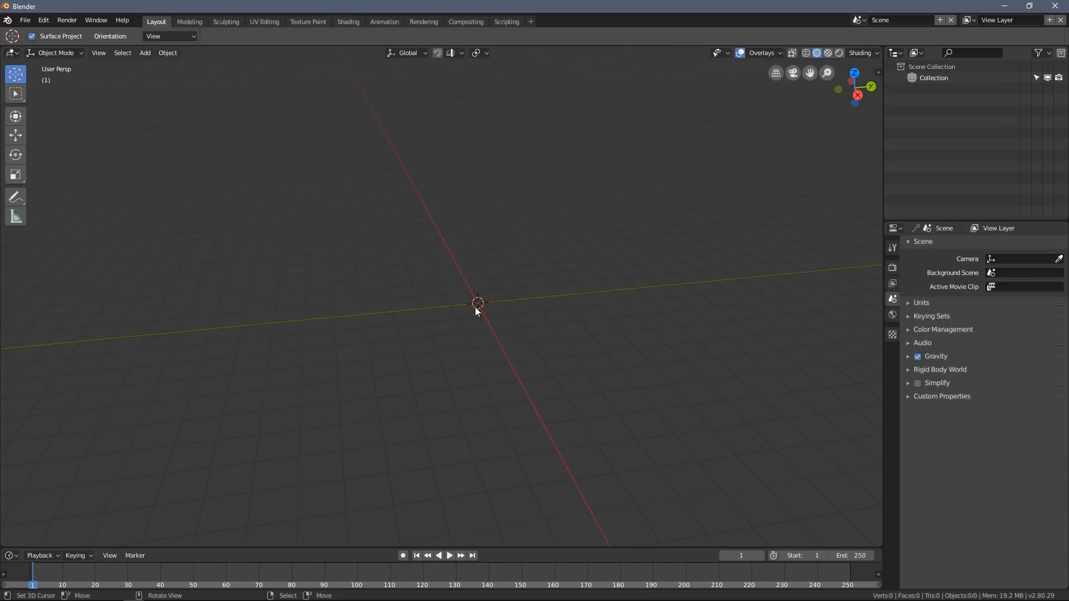
mouse_move(481, 313)
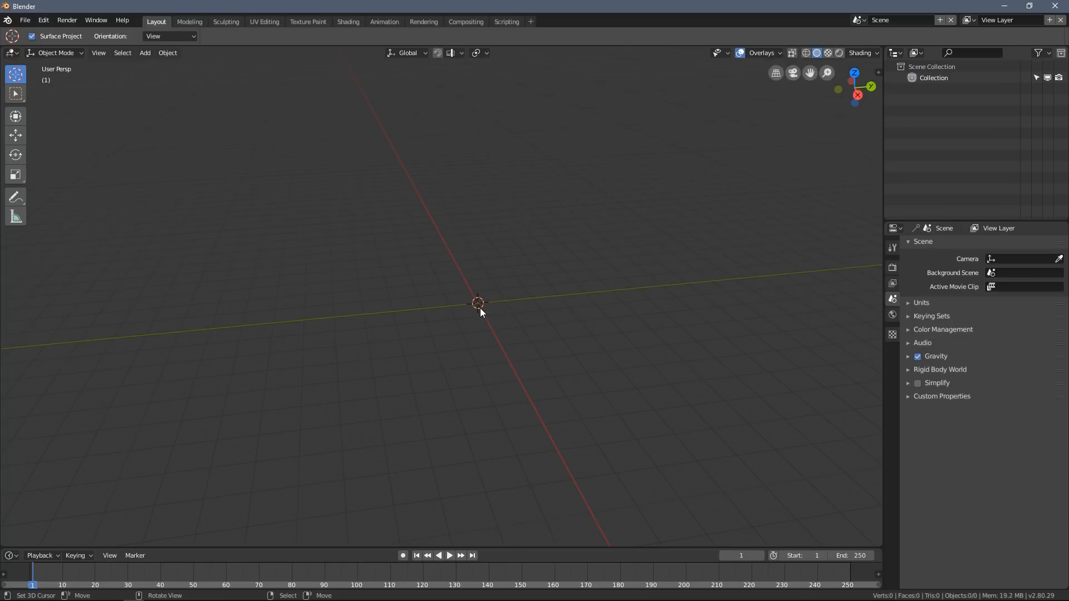
Add a plane mesh to the empty scene
left_click(144, 52)
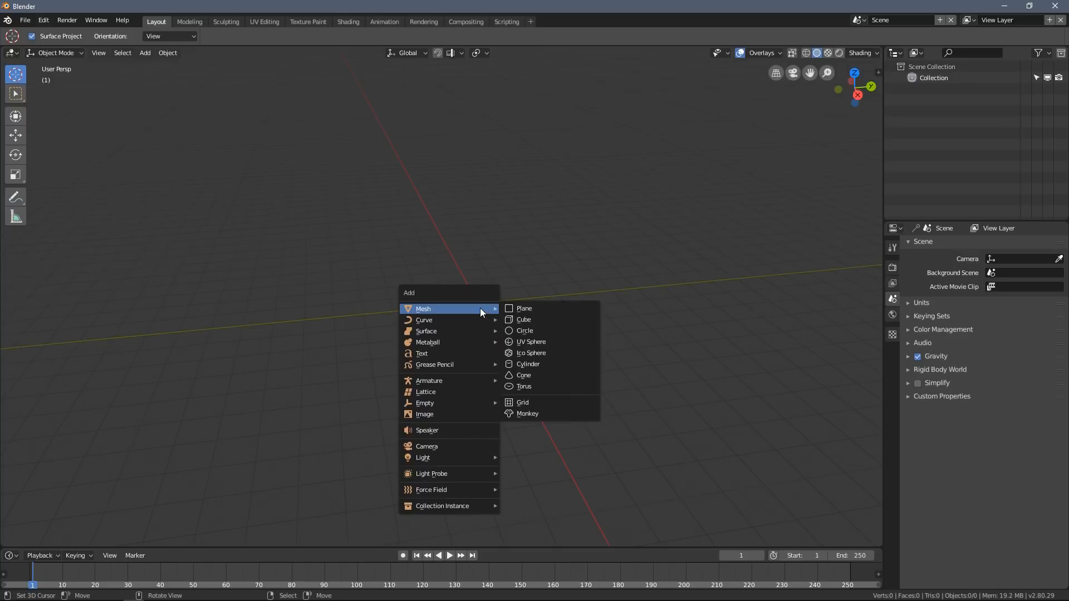
left_click(525, 309)
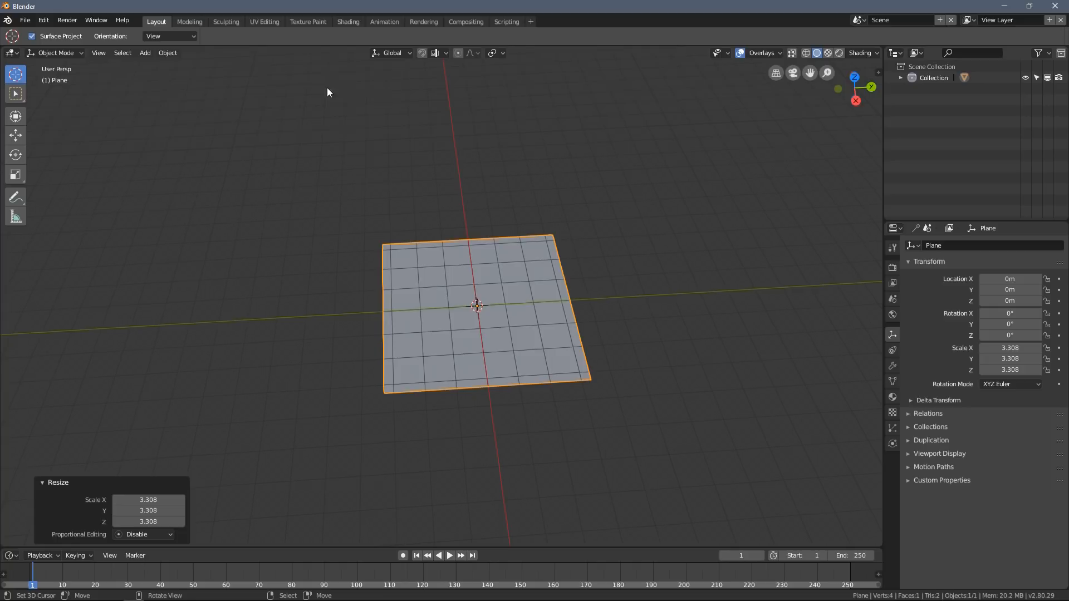
mouse_move(317, 31)
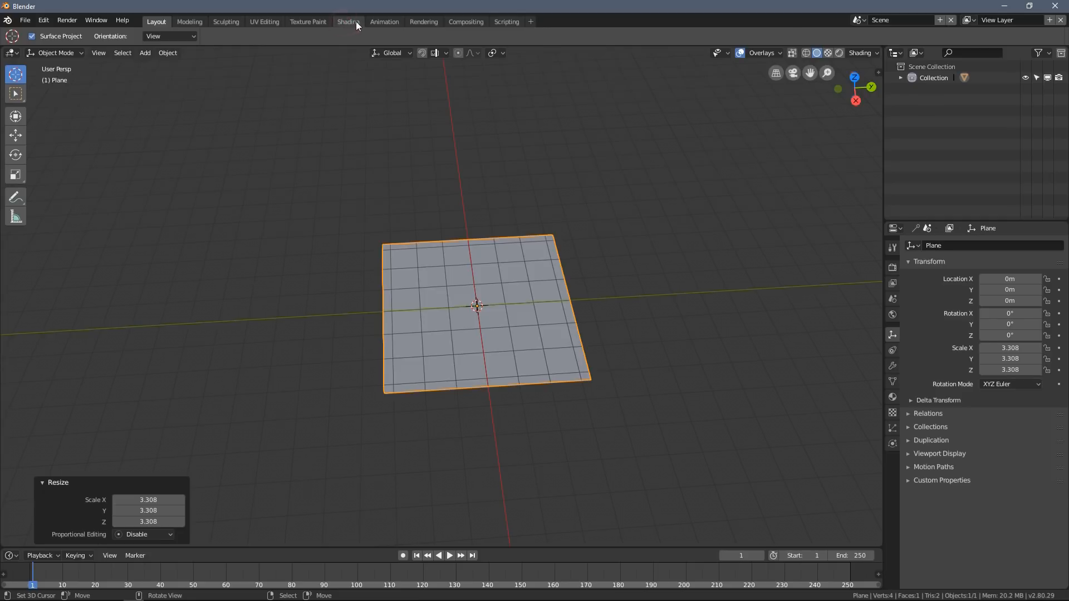
Create a material for the plane with black base colour and roughness about 0.12
left_click(347, 21)
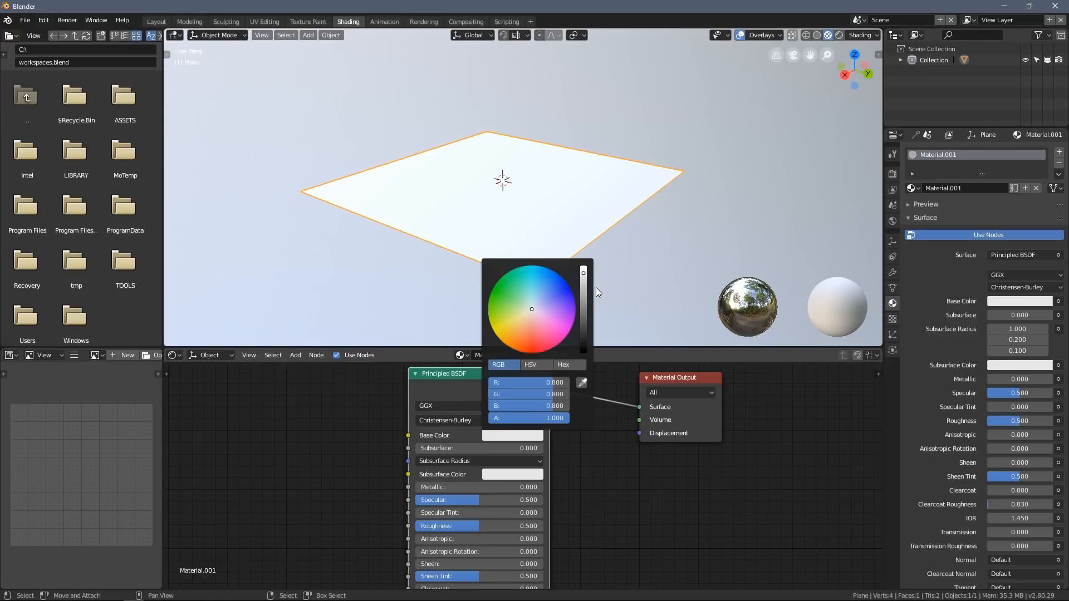
left_click_drag(583, 273, 583, 341)
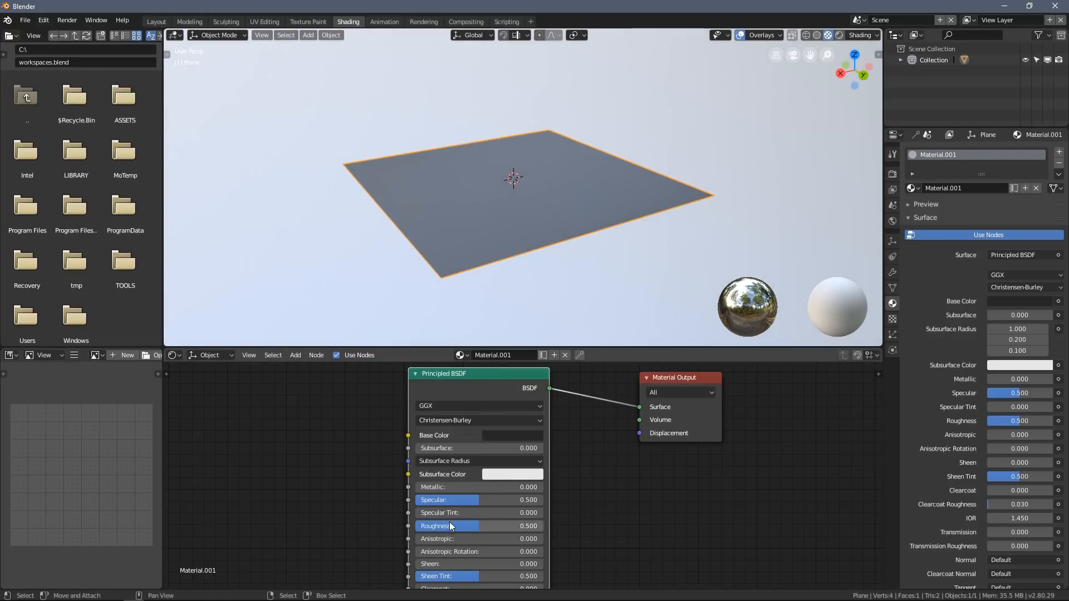
left_click_drag(478, 526, 443, 526)
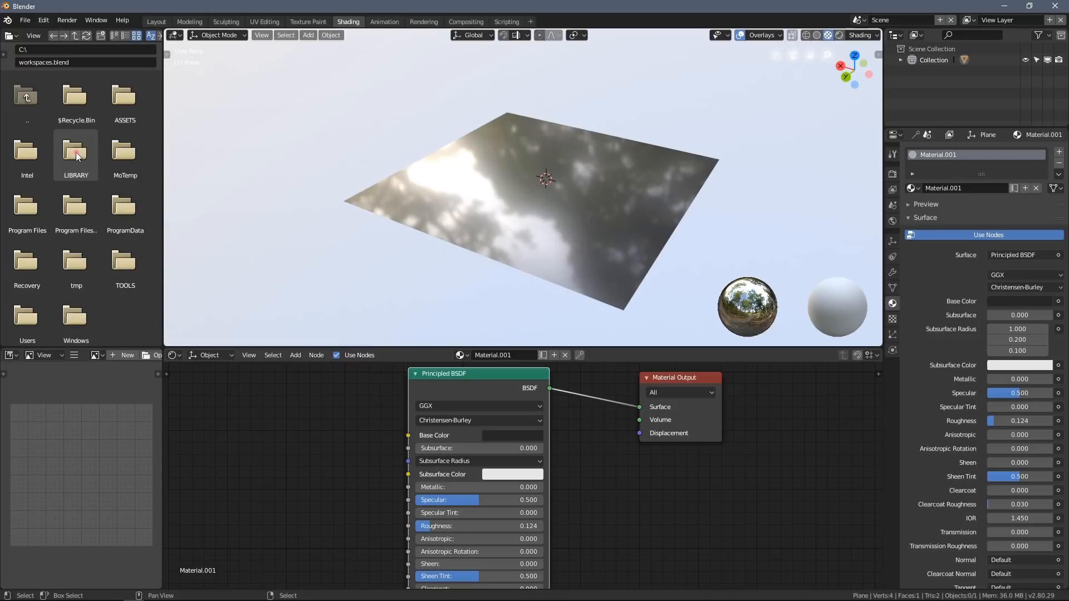
Bring Chocofur_Wood_Solid_04_diff.jpg from LIBRARY/Materials/Wood/maps into the node graph as the base colour
double_click(76, 149)
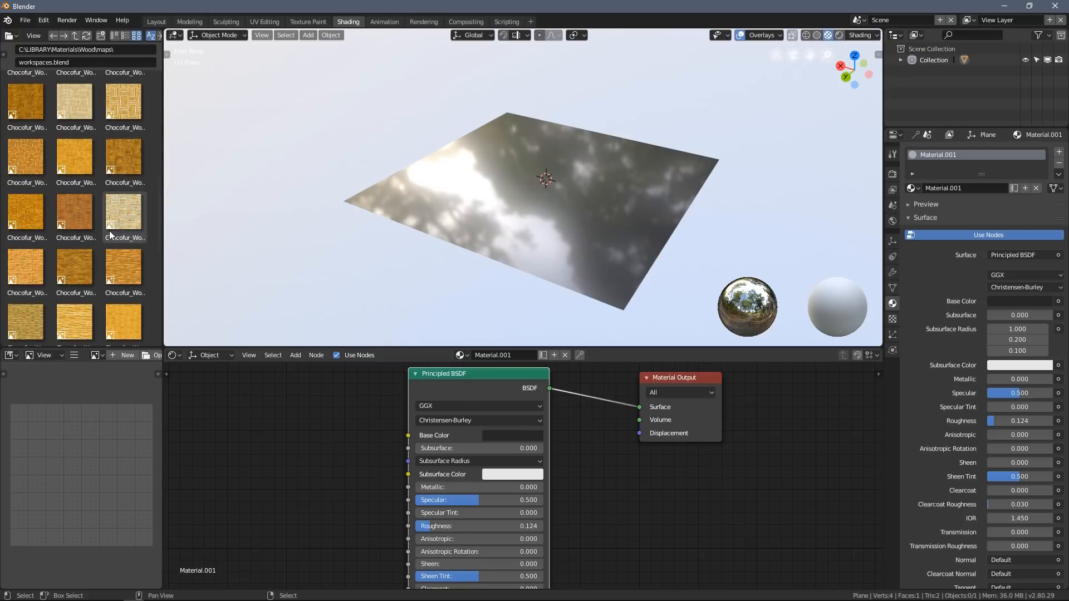
scroll("down", 3)
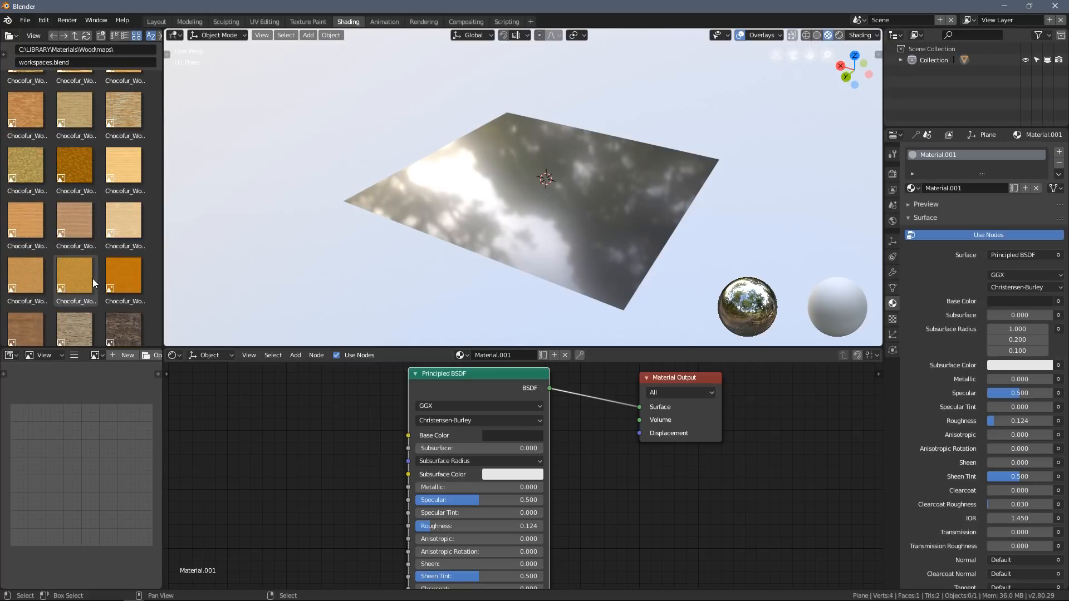
left_click_drag(74, 279, 231, 430)
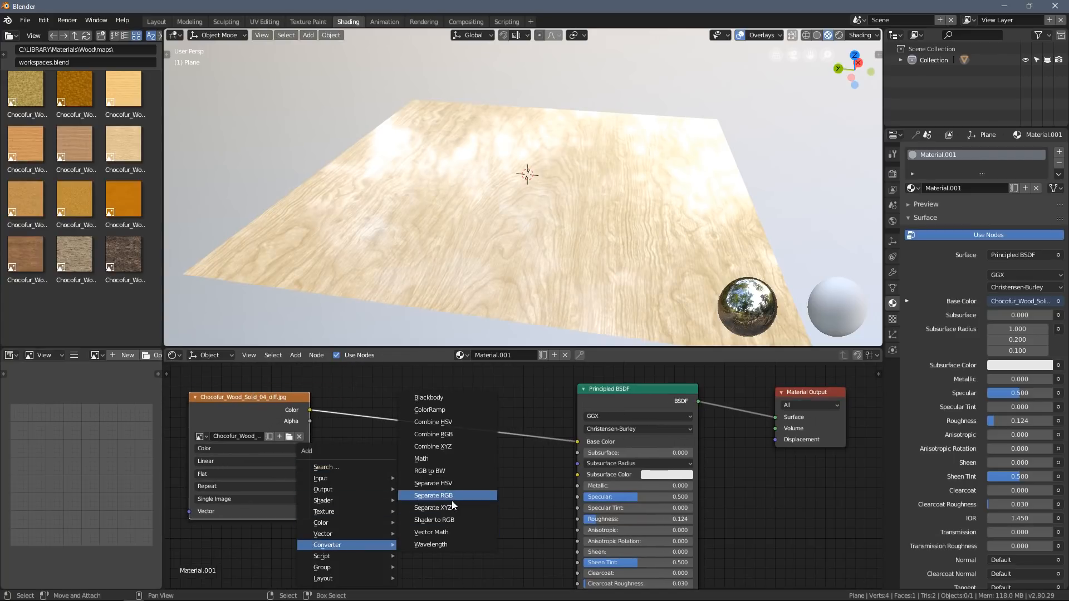
Route the wood image's B channel through Separate RGB into Roughness and set Specular to 0.75
left_click(433, 495)
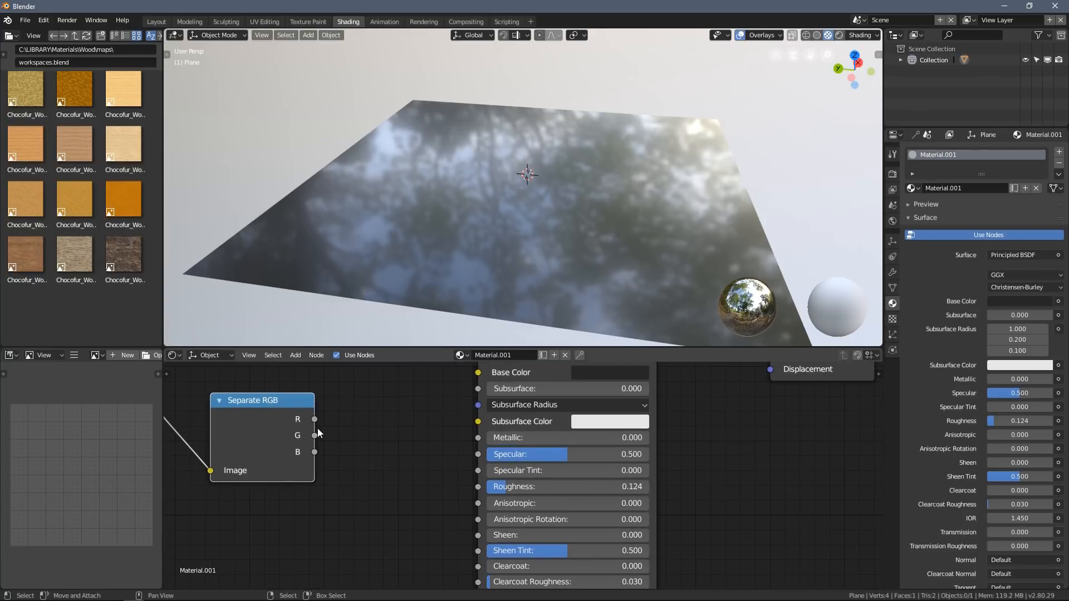
mouse_move(321, 420)
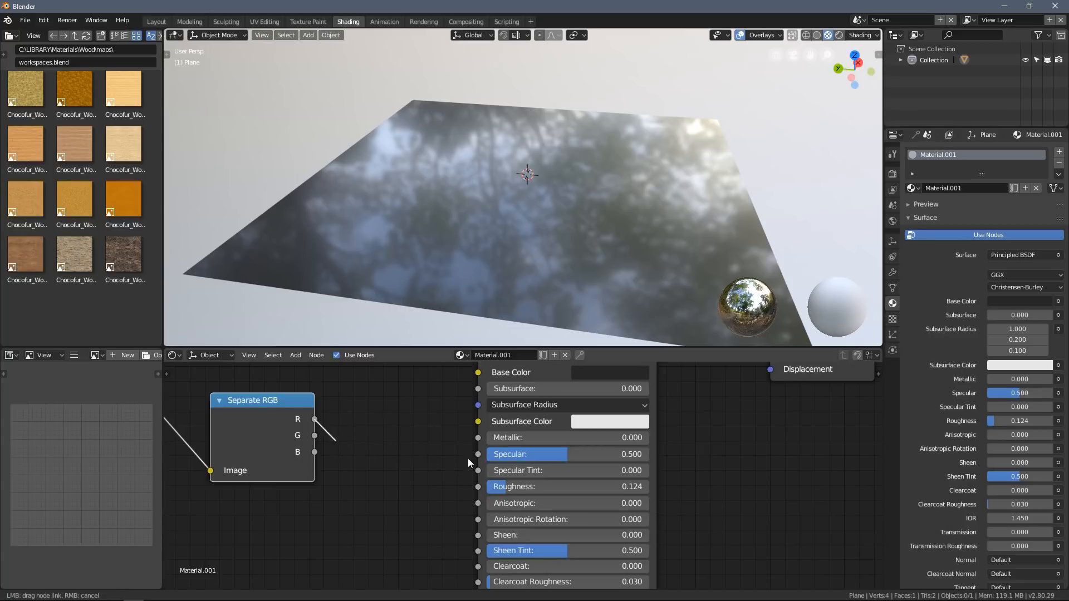
left_click_drag(314, 436, 478, 487)
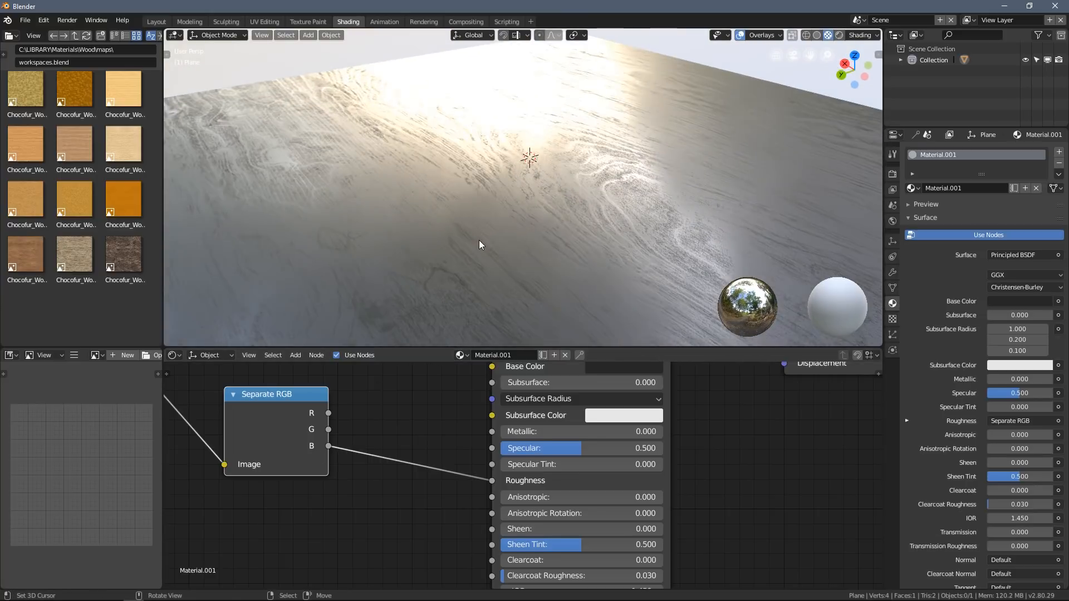
left_click_drag(478, 243, 463, 202)
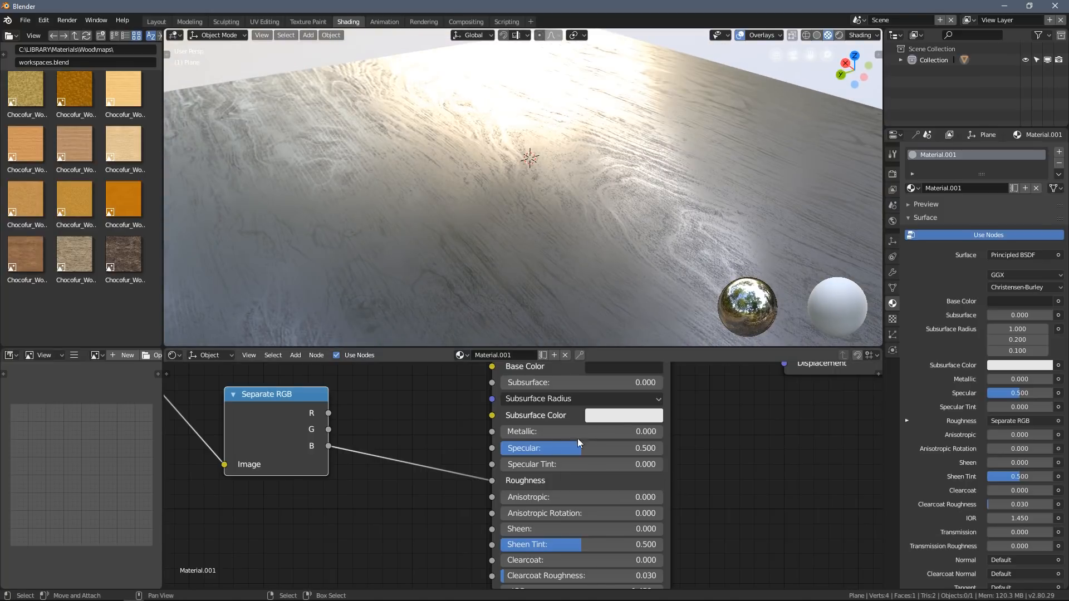
left_click_drag(539, 448, 648, 447)
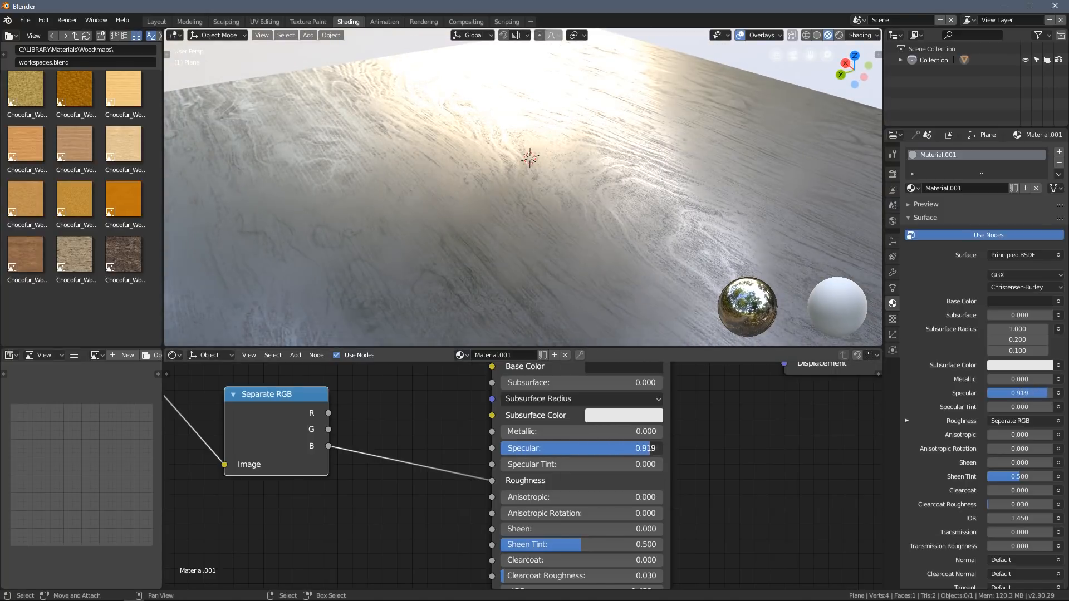
left_click_drag(646, 448, 595, 447)
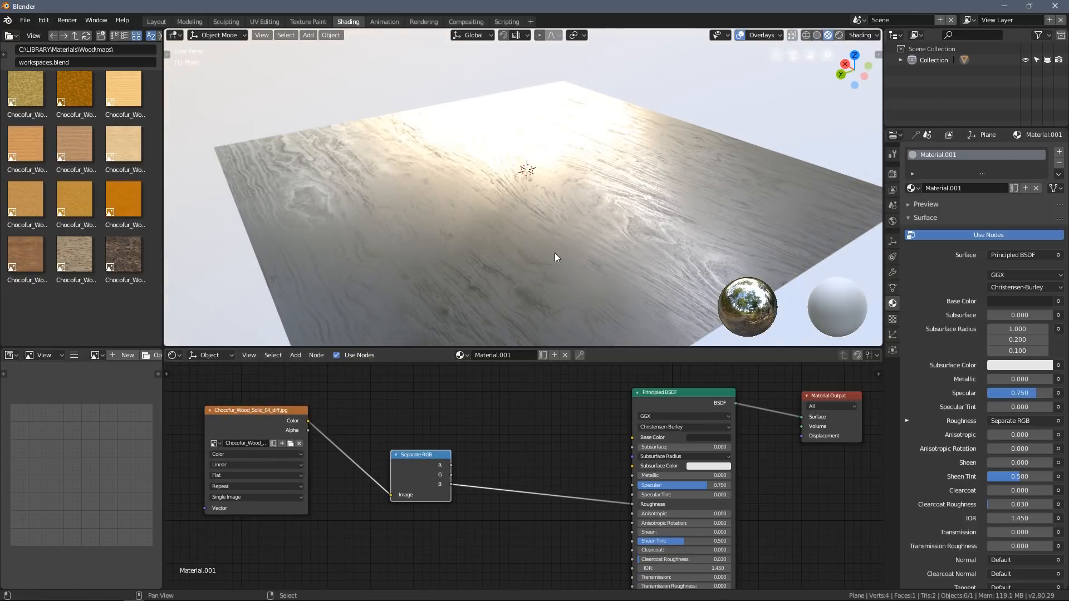
Insert a ColorRamp on the blue-channel roughness and pull its stops inward
left_click(448, 453)
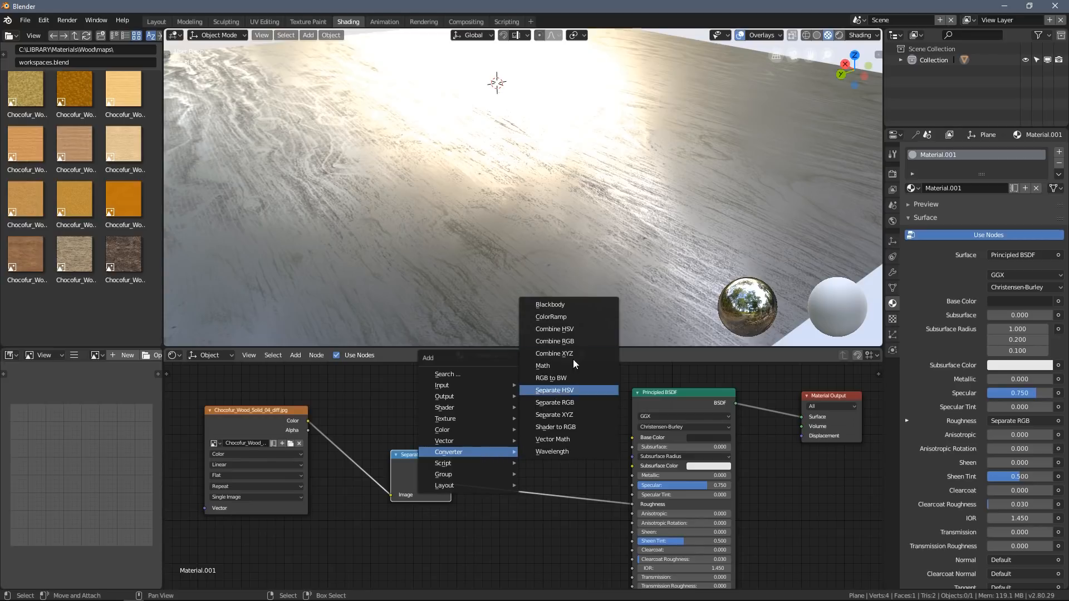
left_click(555, 402)
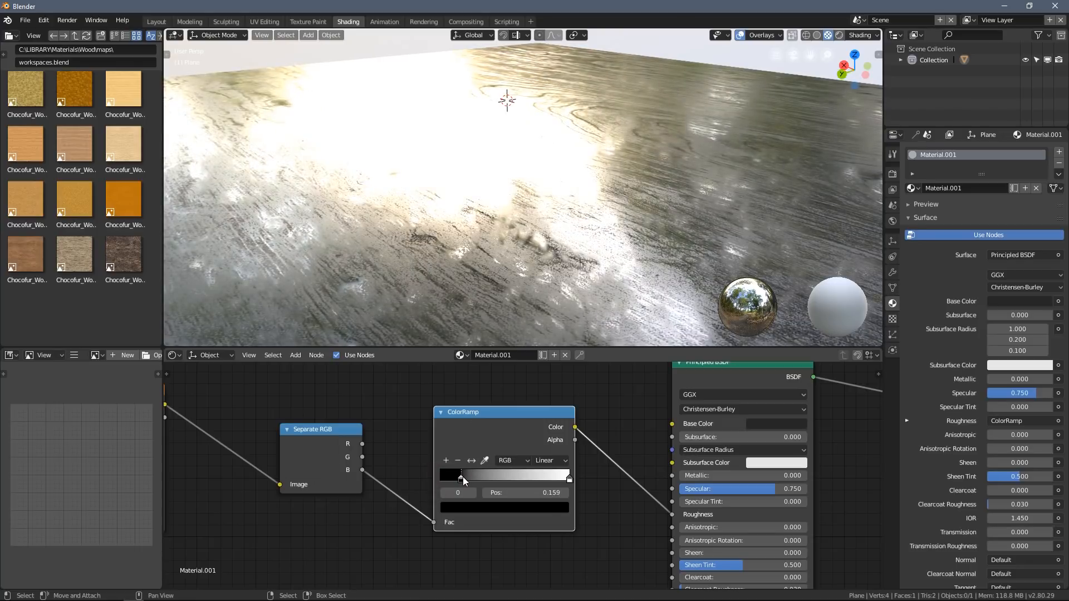
left_click(549, 460)
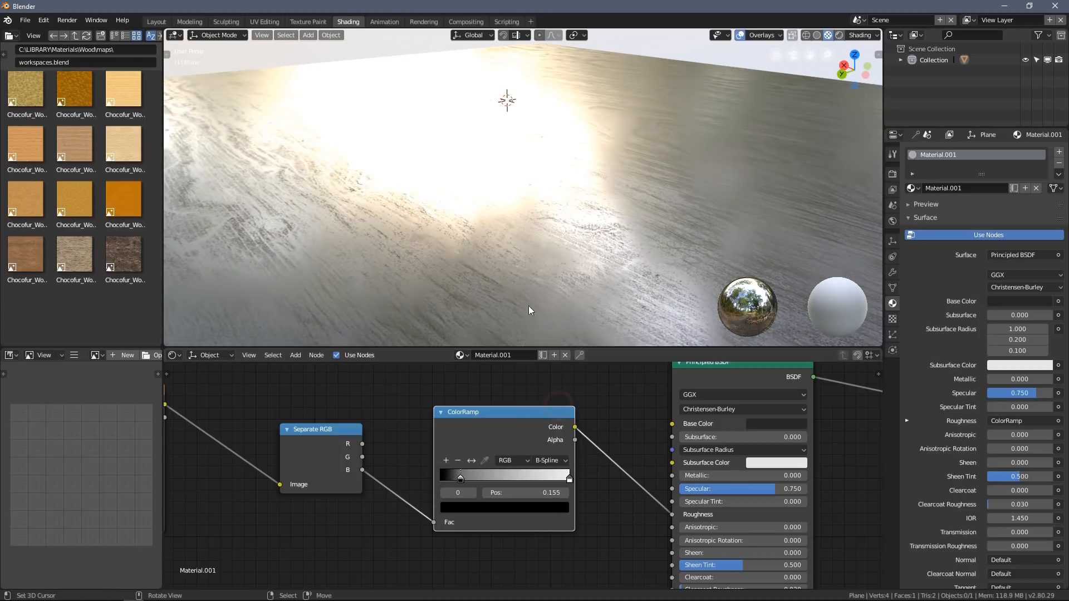
left_click_drag(459, 478, 556, 478)
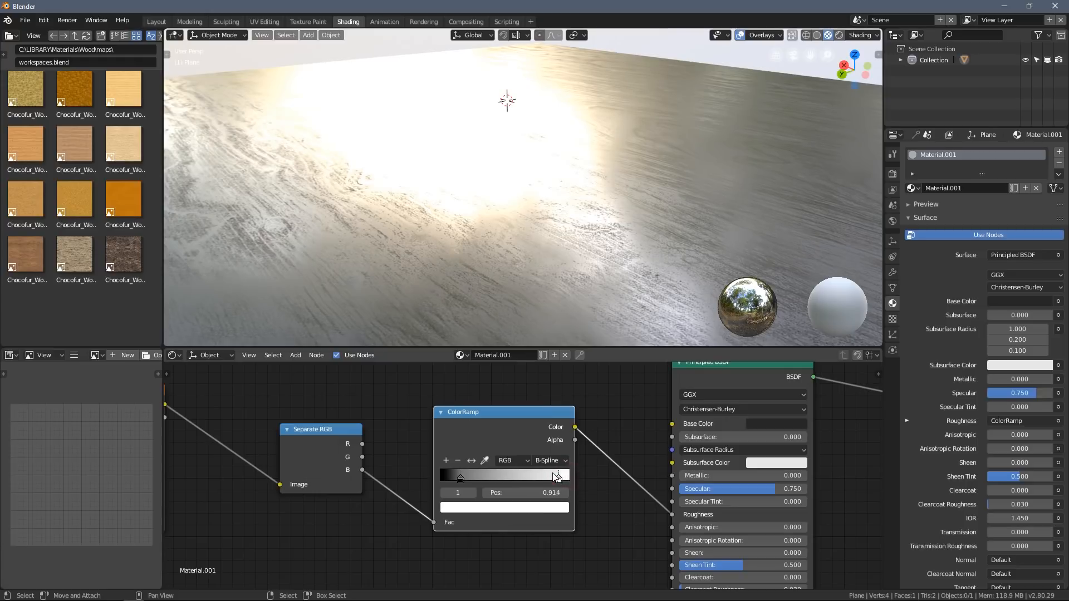
left_click_drag(556, 476, 554, 475)
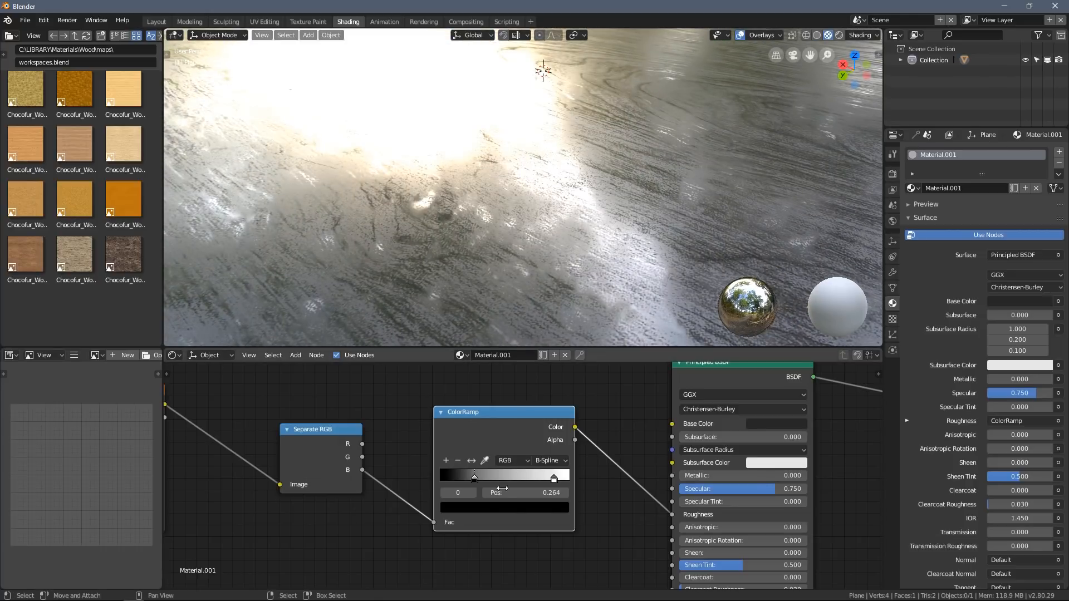
Make the first ramp stop black and place the stops at about 0.26 and 0.76
left_click(505, 507)
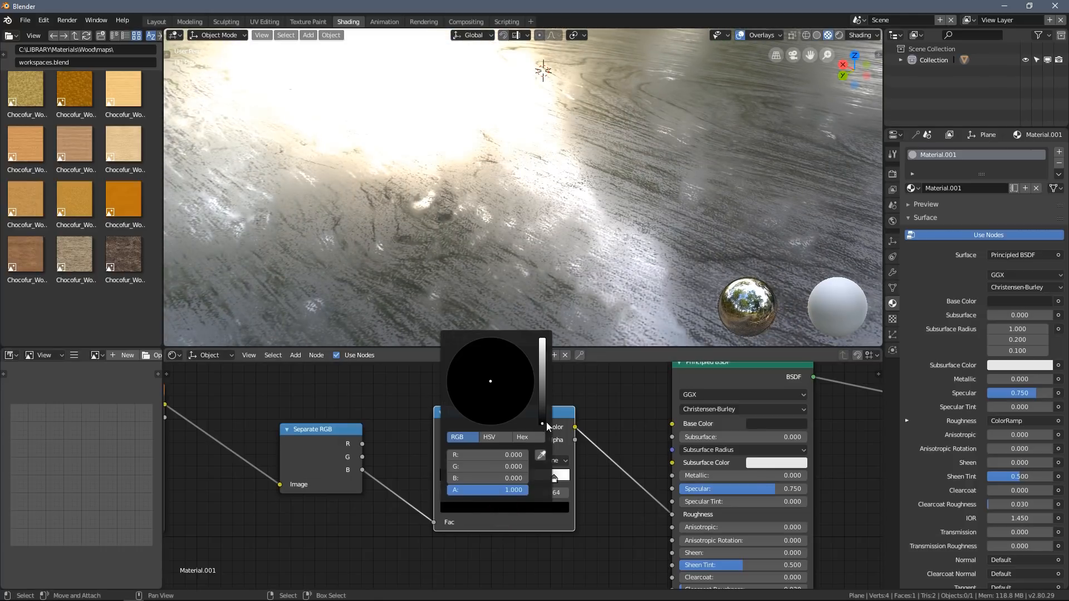
left_click_drag(542, 409, 543, 388)
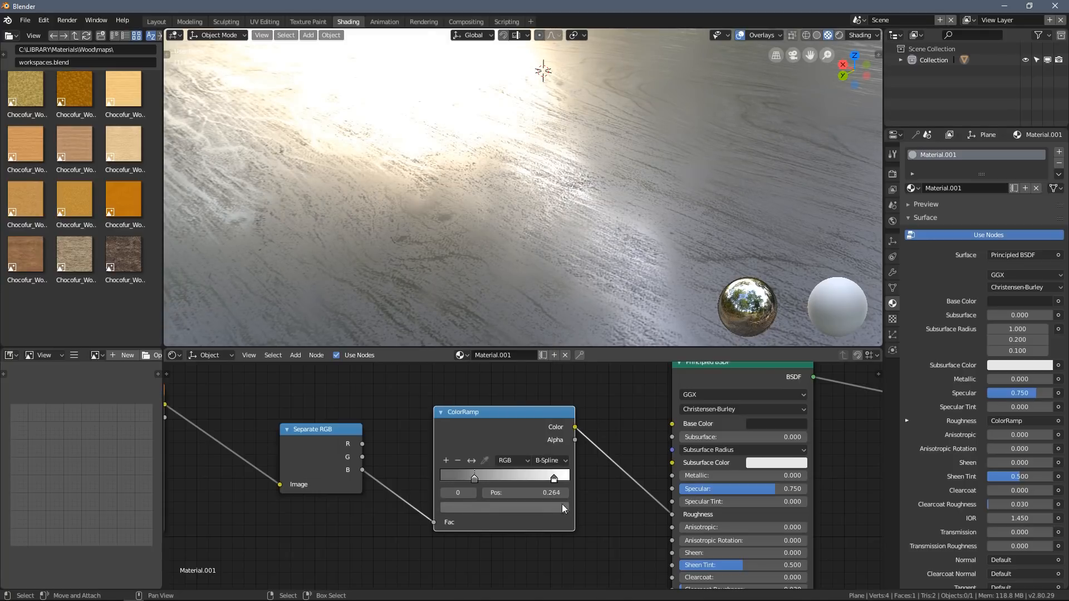
left_click_drag(475, 475, 478, 476)
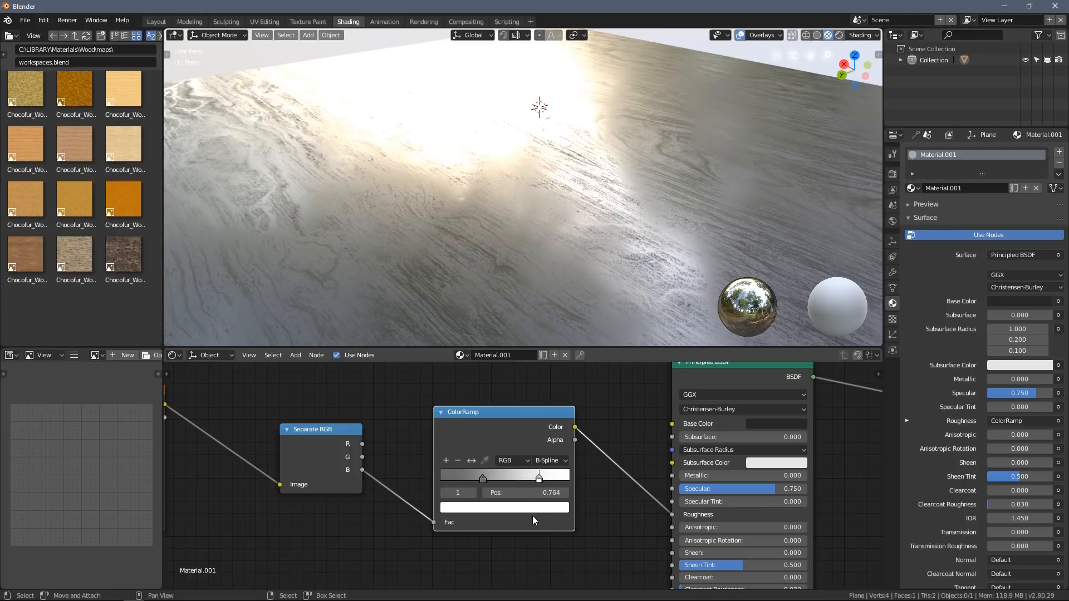
left_click(504, 507)
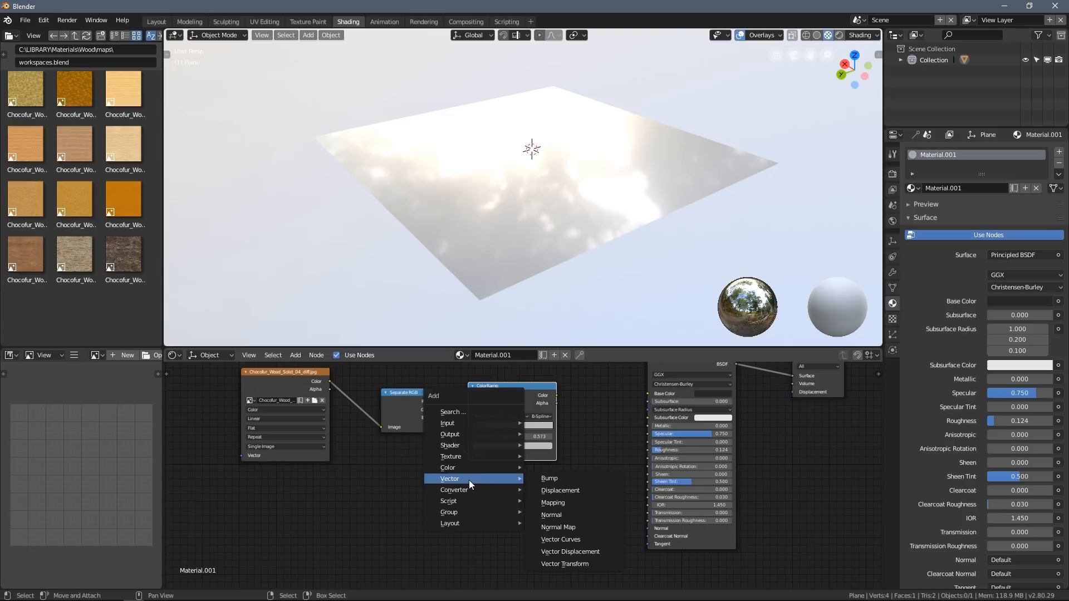
Feed a Bump node driven by a texture channel into the shader Normal with Strength 0.010
left_click(549, 478)
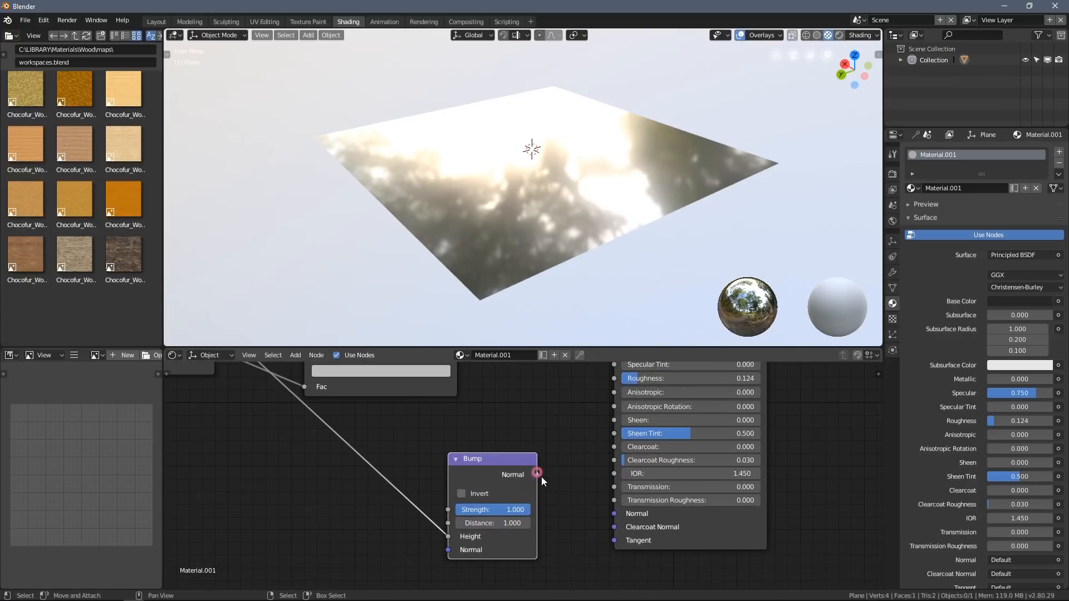
left_click_drag(537, 475, 615, 514)
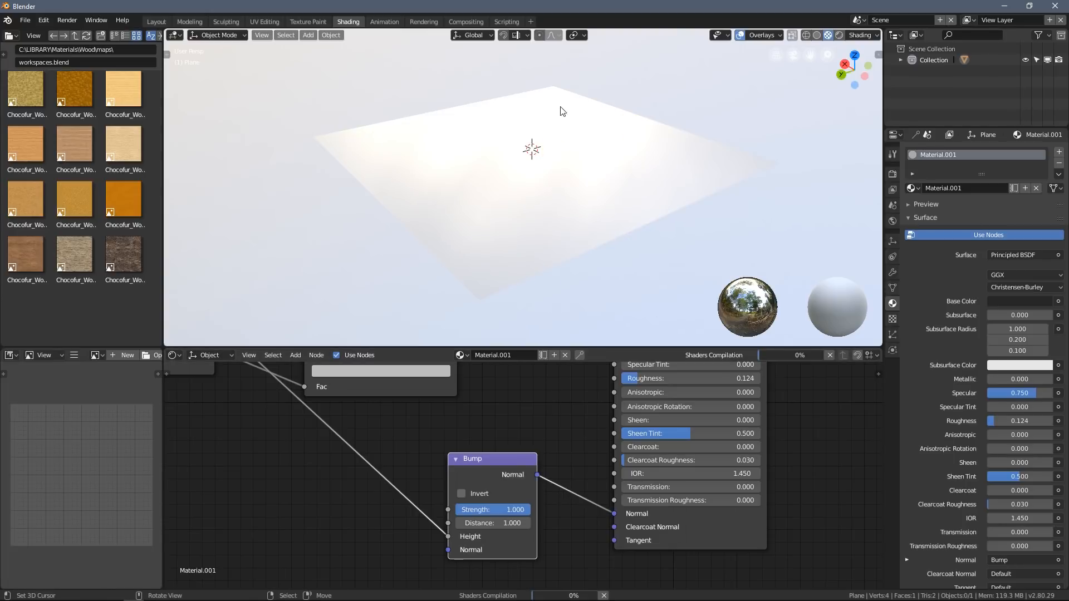
left_click(491, 509)
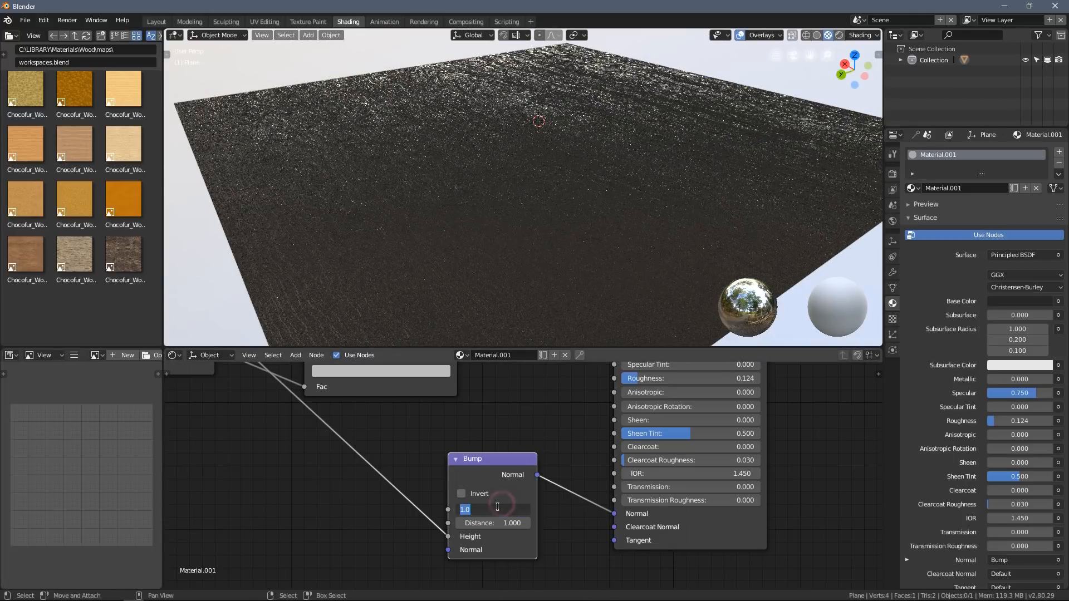
type("0.010")
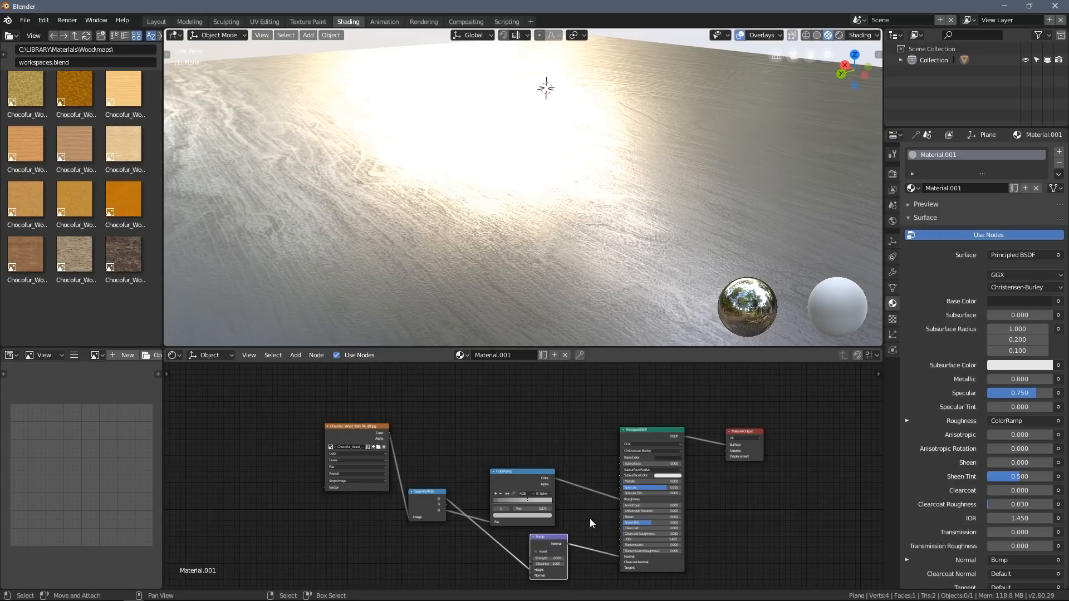
Connect the wood image's Color output to the Principled BSDF Base Color
left_click_drag(388, 433, 580, 447)
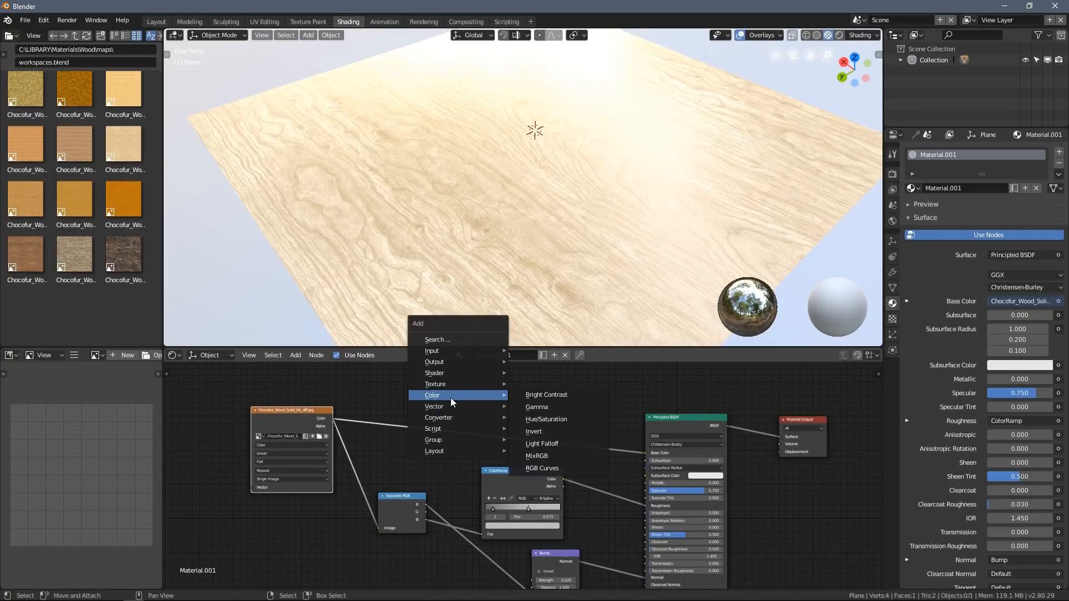
Tint the base colour through a Hue/Saturation node with saturation 0.9, value 0.8 and hue 0.49
left_click(545, 419)
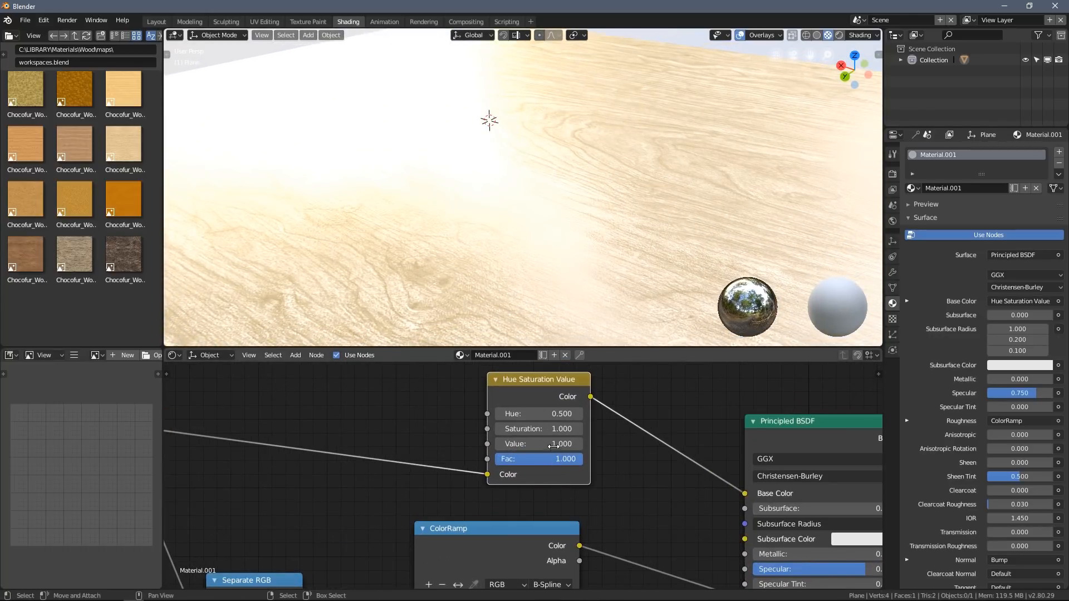
left_click_drag(559, 444, 540, 444)
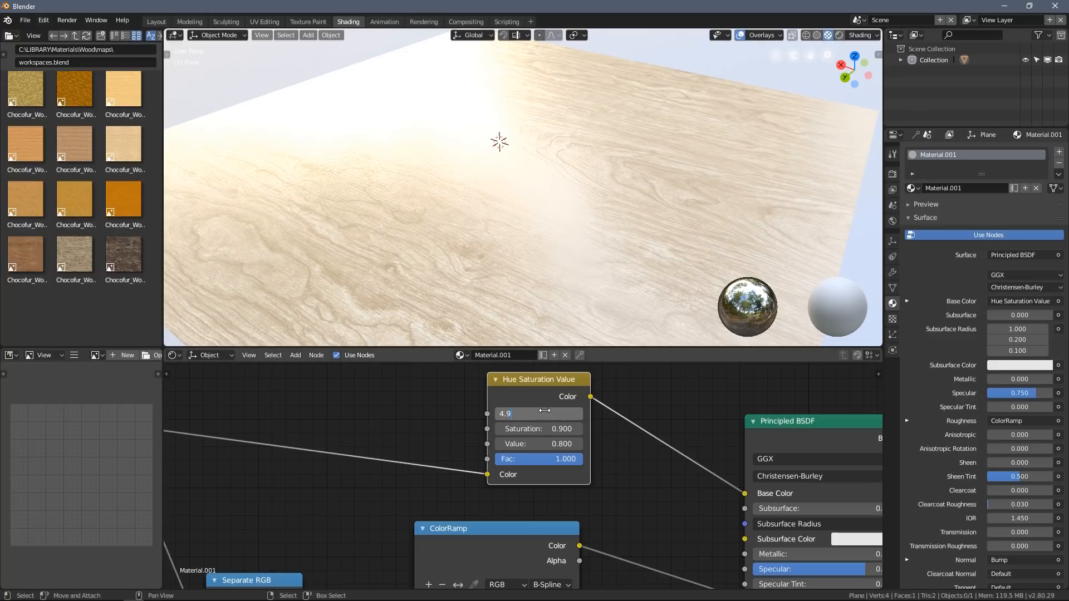
type(".49")
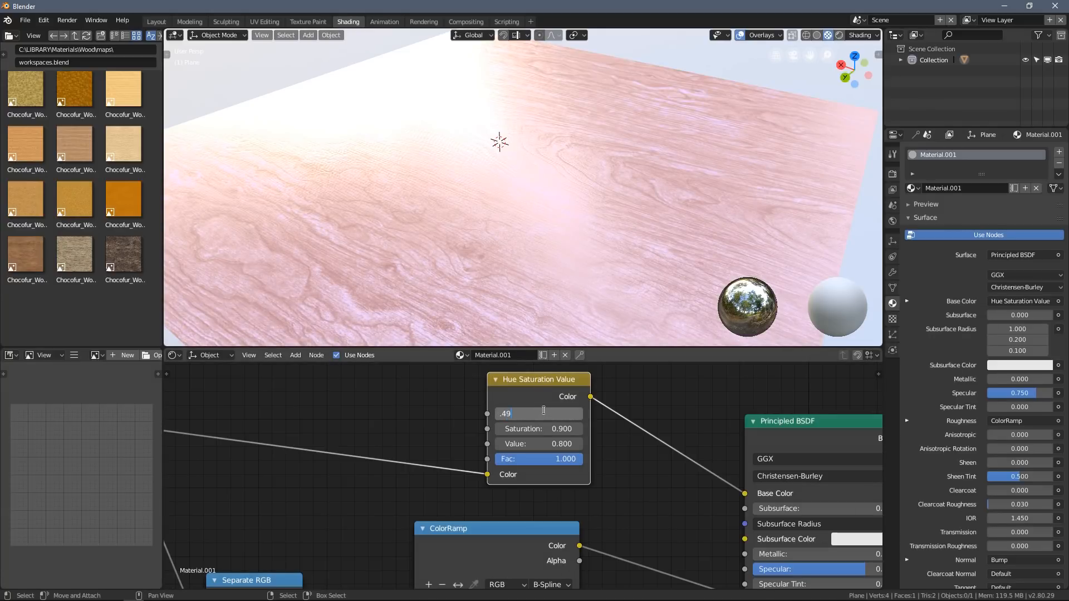
key("Return")
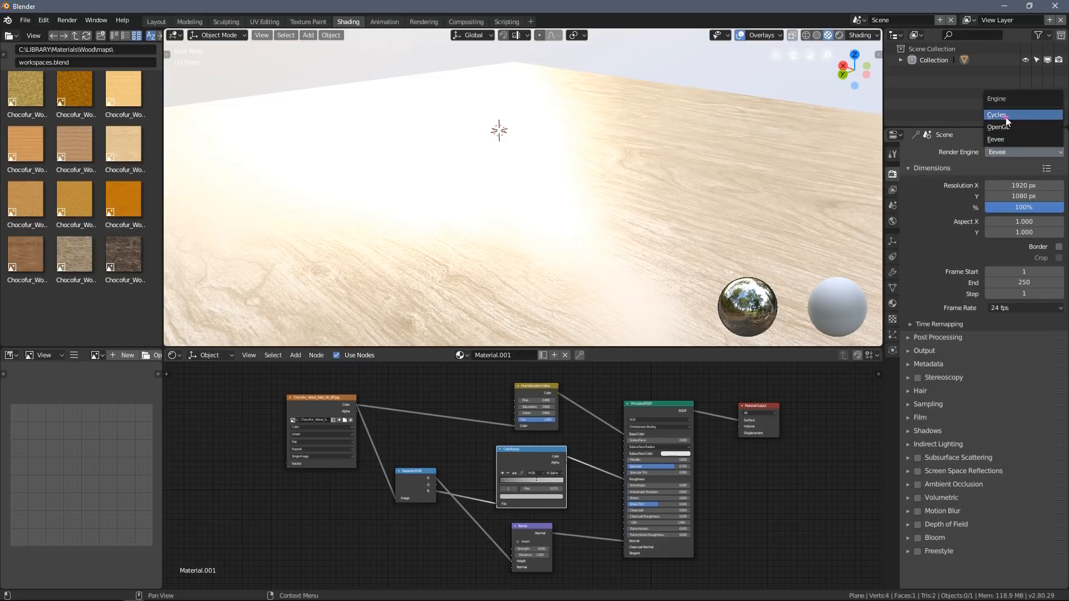
Switch the render engine to Cycles for a path-traced view of the wood plane
left_click(996, 115)
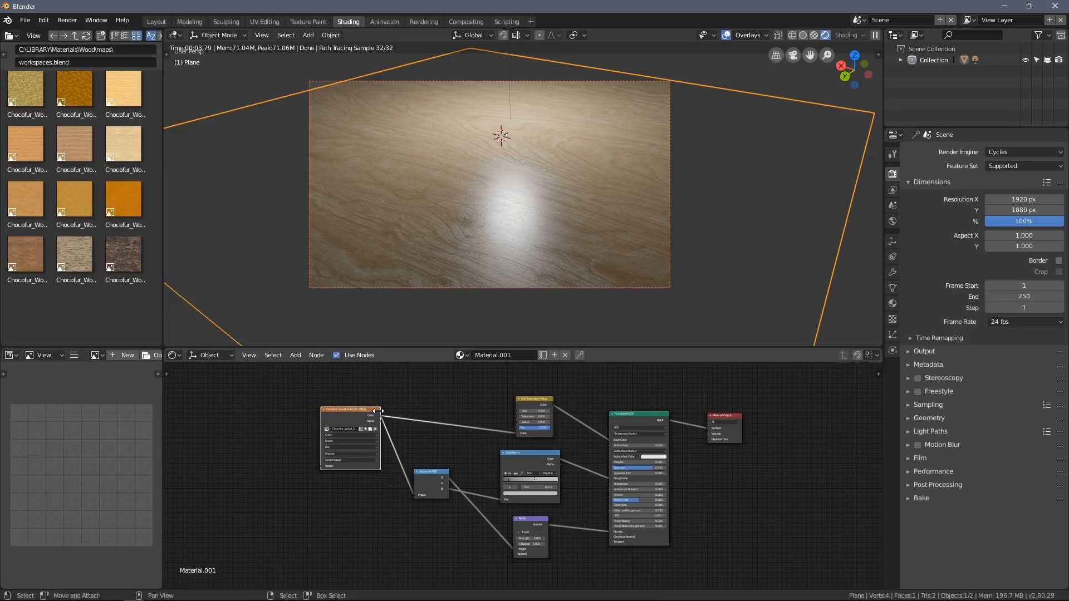
mouse_move(375, 402)
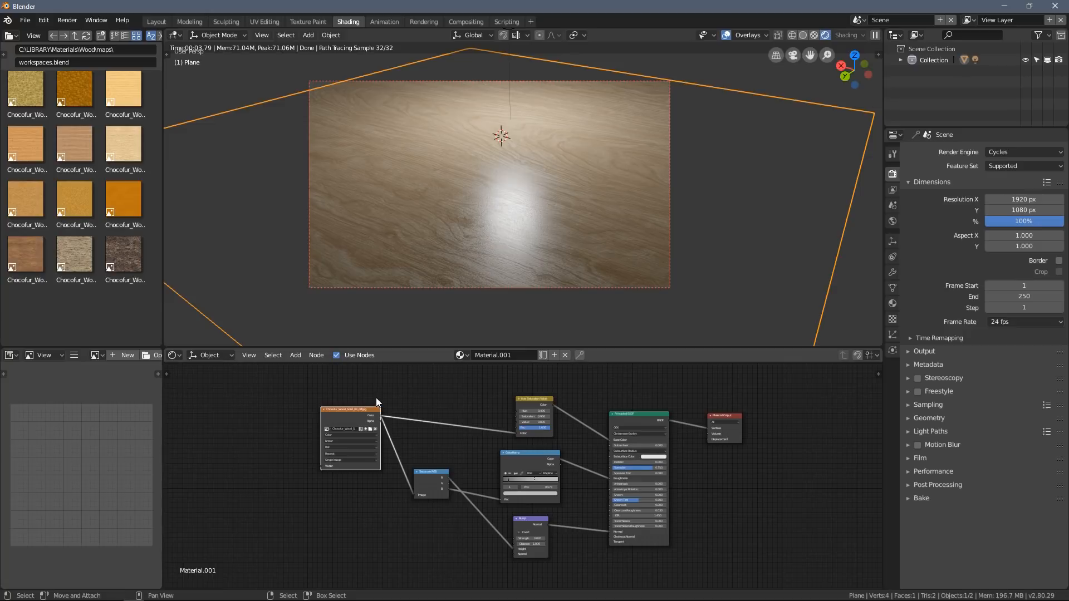
mouse_move(437, 249)
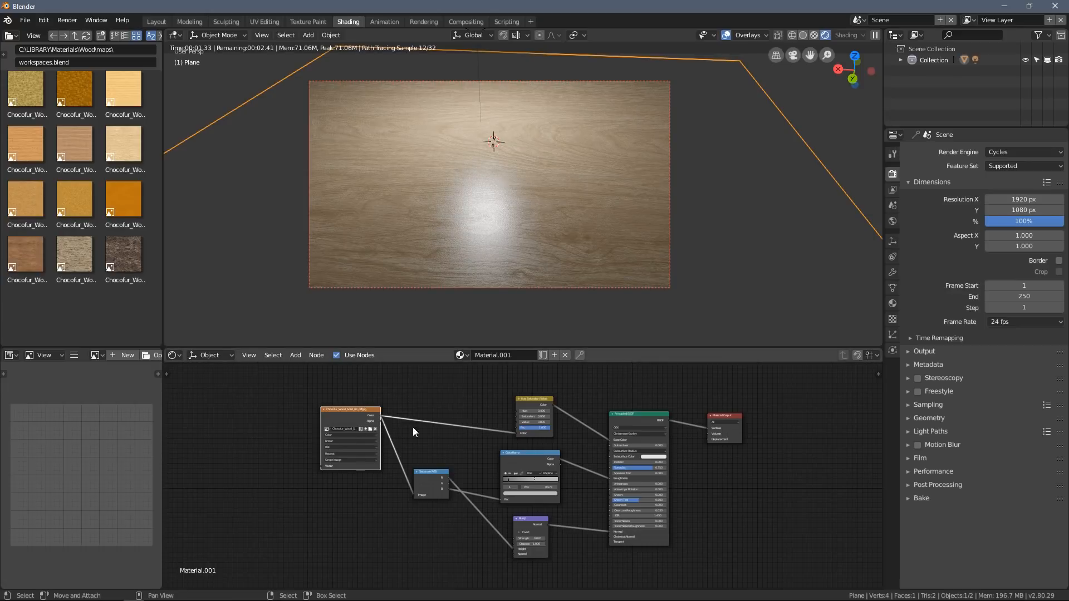
mouse_move(327, 555)
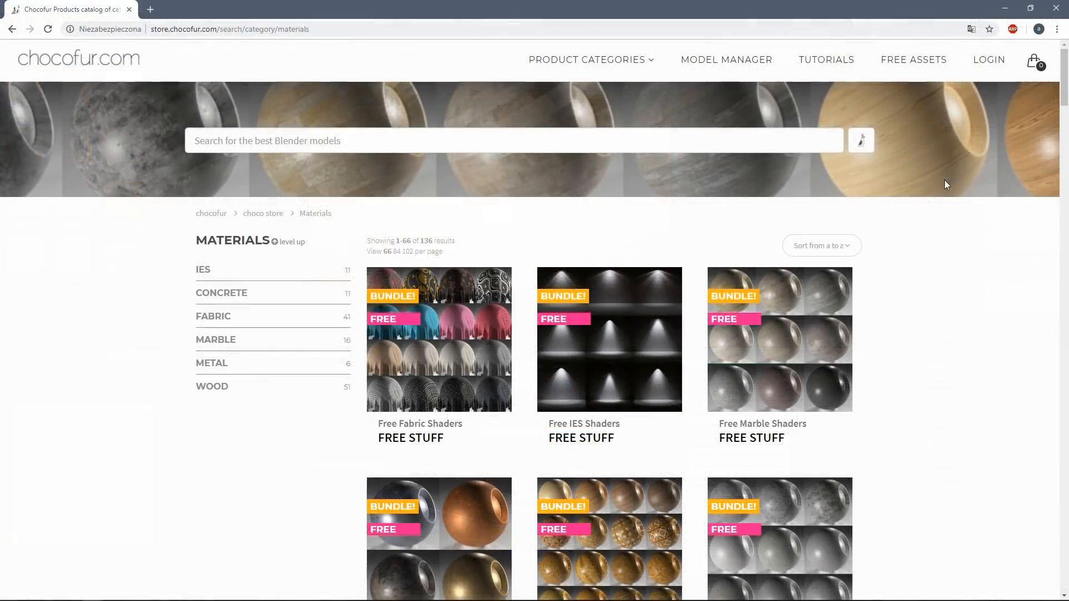
Scroll down the Chocofur Materials catalogue past the concrete and fabric shaders
scroll("down", 3)
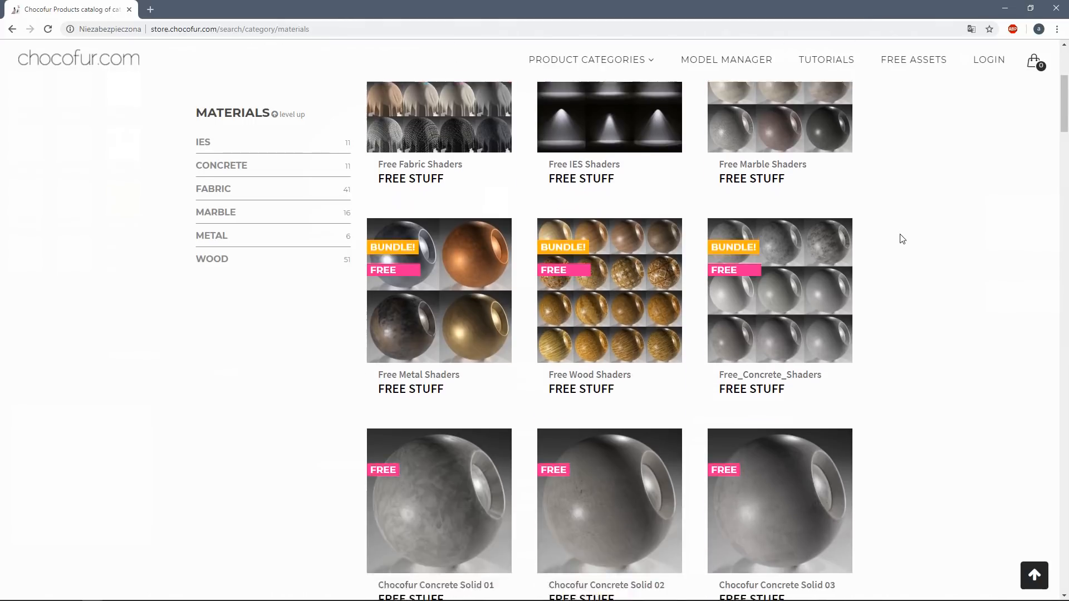
scroll("down", 3)
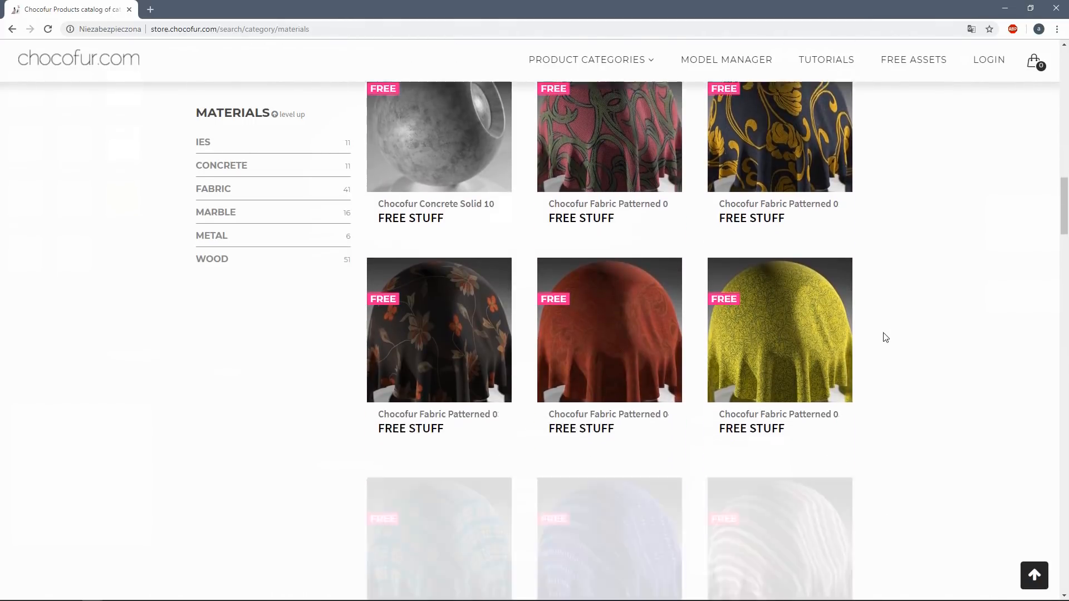
scroll("down", 3)
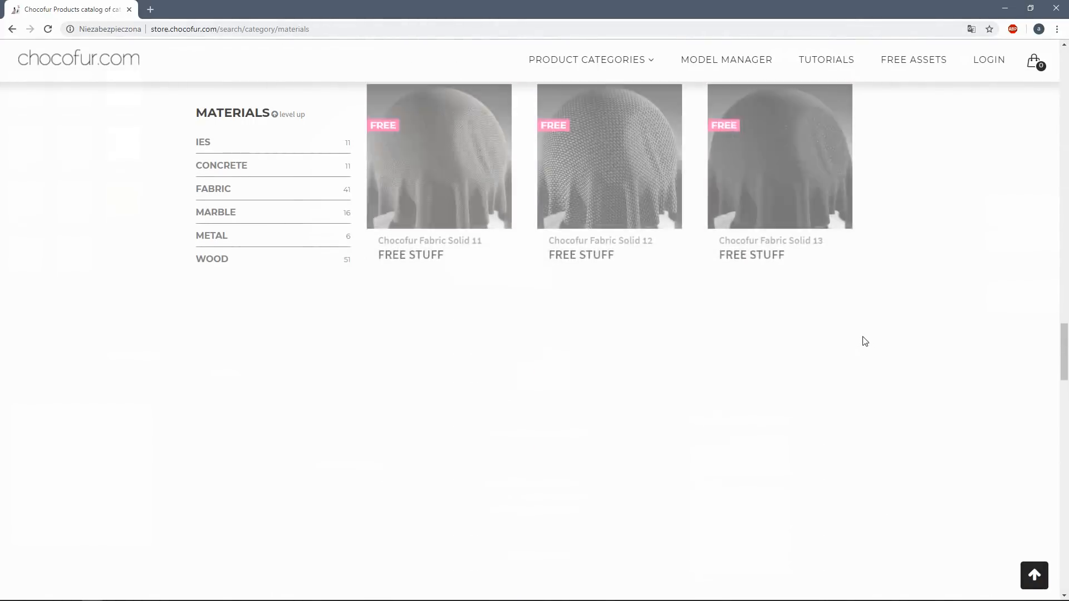
scroll("down", 3)
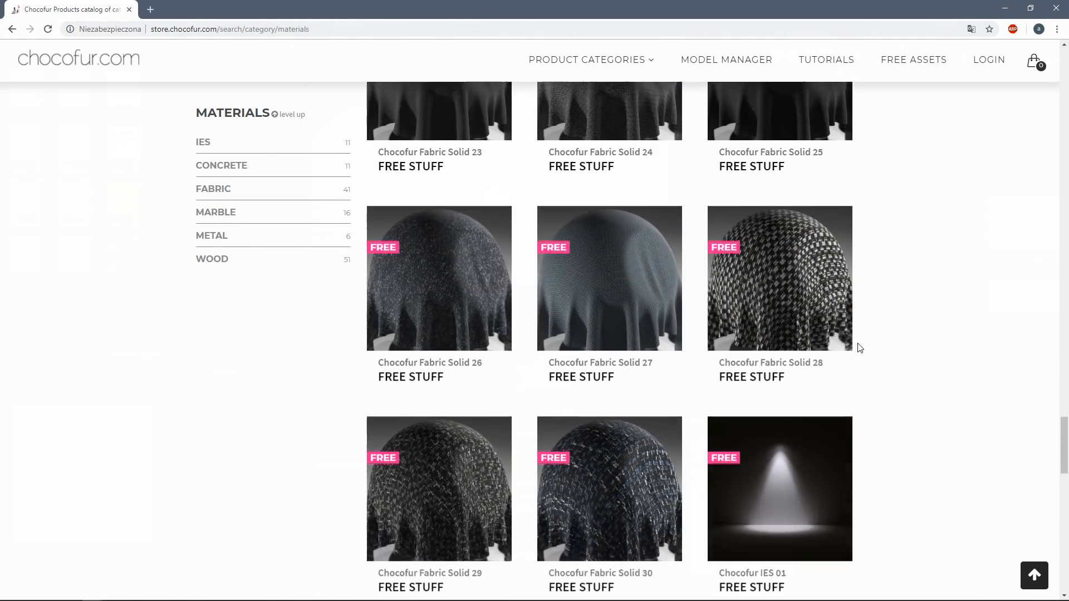